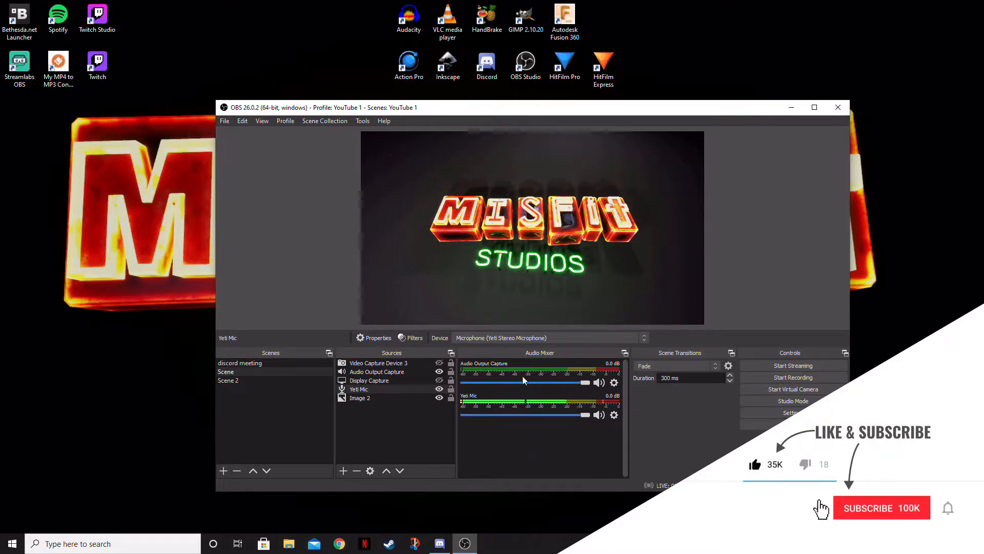
- Bring up the Yeti Mic channel's options menu from its gear icon in the Audio Mixer
{"action": "left_click", "coordinate": [882, 508]}
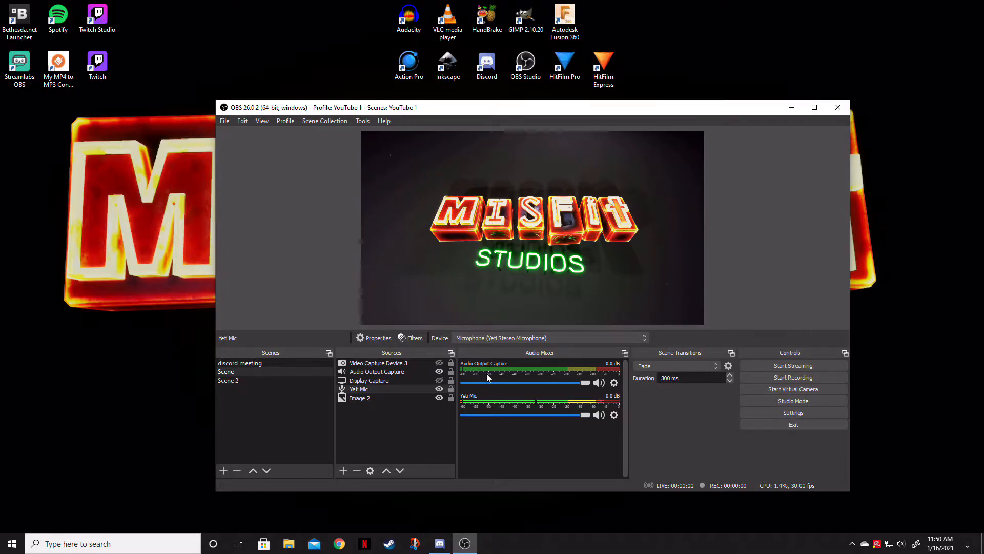
{"action": "mouse_move", "coordinate": [529, 449]}
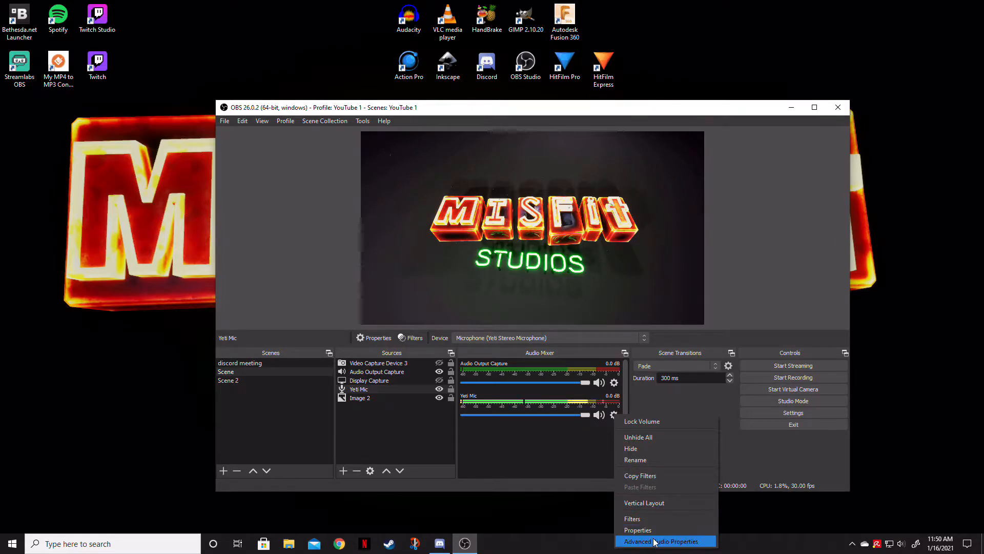
{"action": "left_click", "coordinate": [664, 541]}
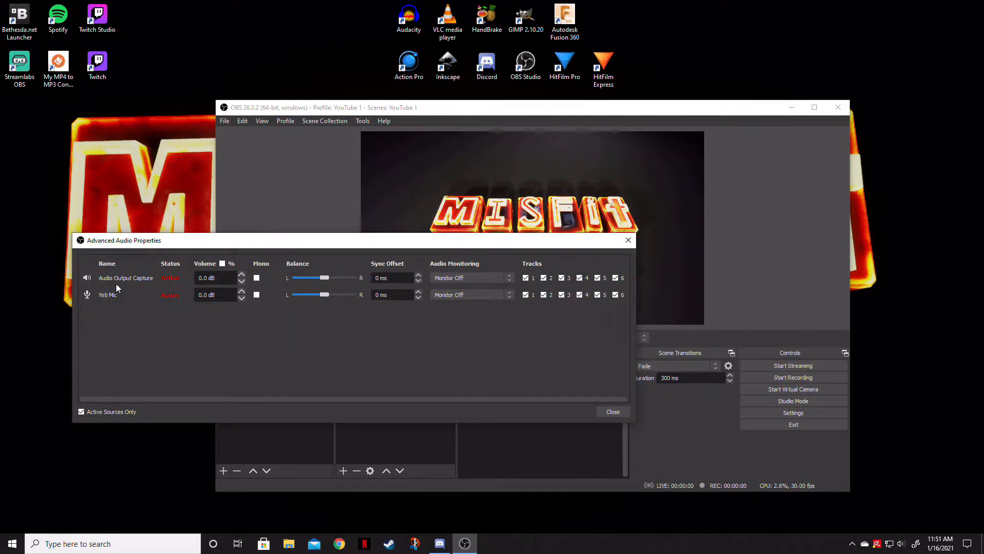
{"action": "mouse_move", "coordinate": [207, 339]}
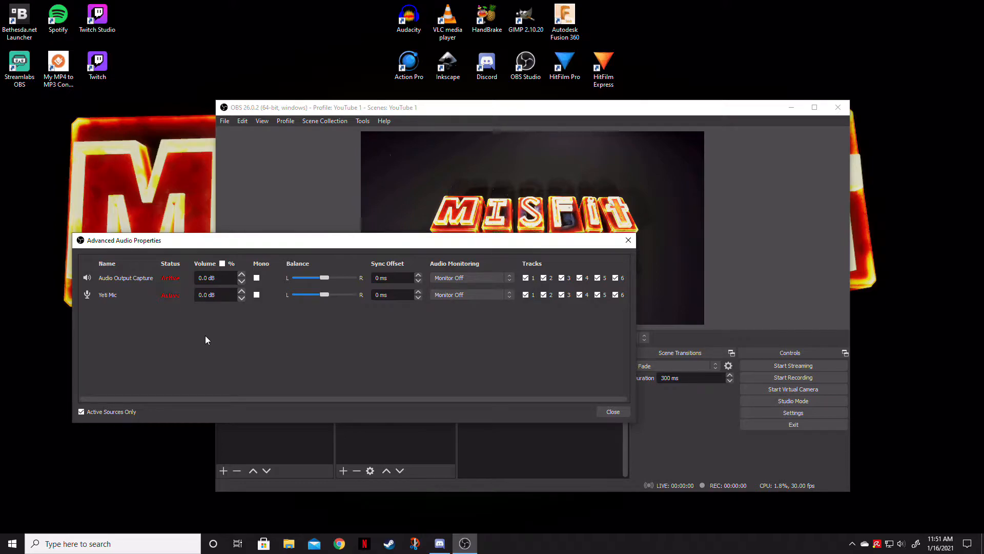
{"action": "mouse_move", "coordinate": [151, 301]}
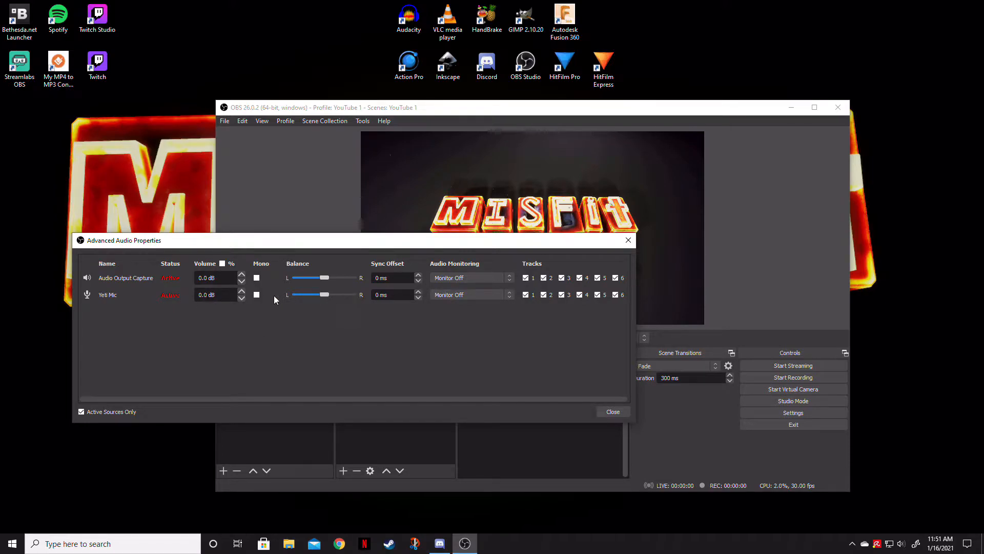
{"action": "mouse_move", "coordinate": [474, 315]}
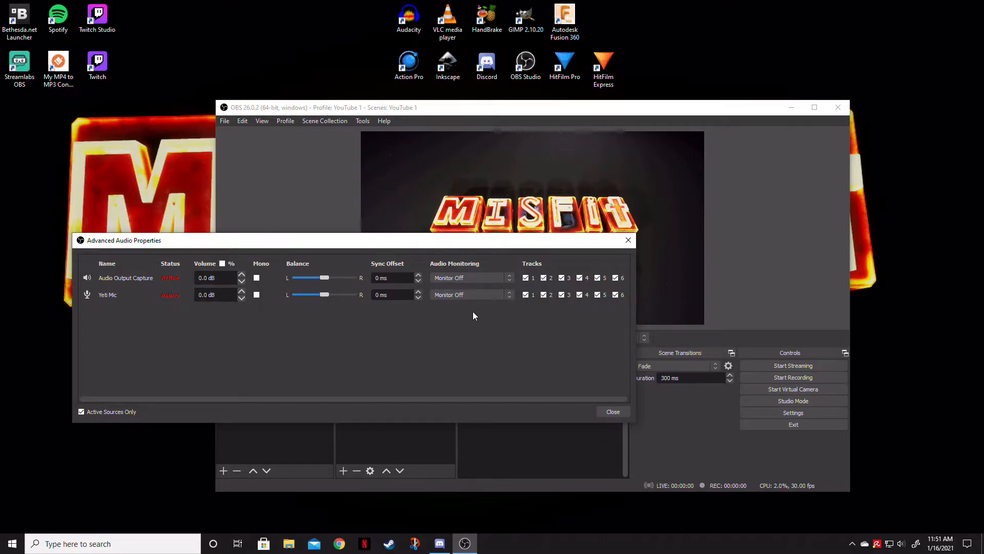
{"action": "mouse_move", "coordinate": [501, 337]}
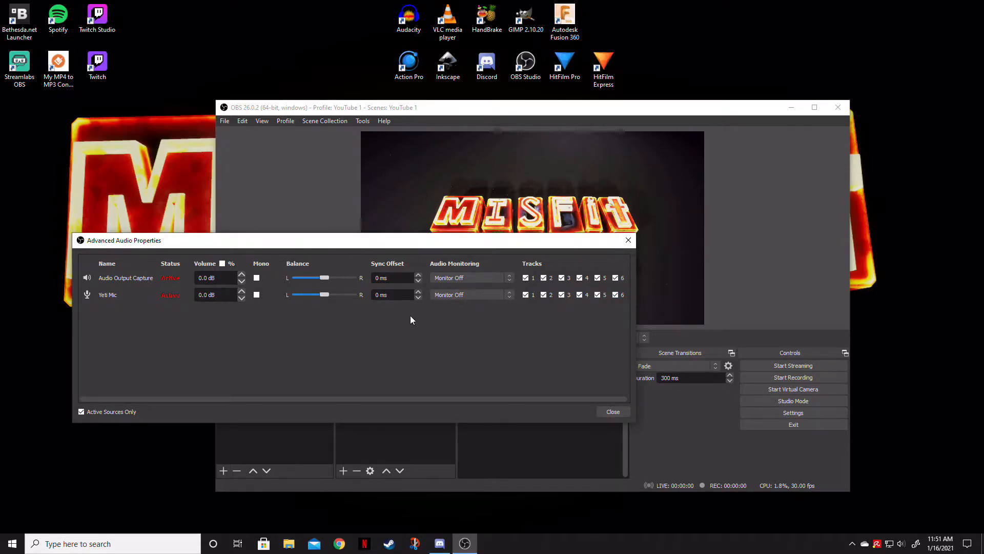
{"action": "mouse_move", "coordinate": [415, 272]}
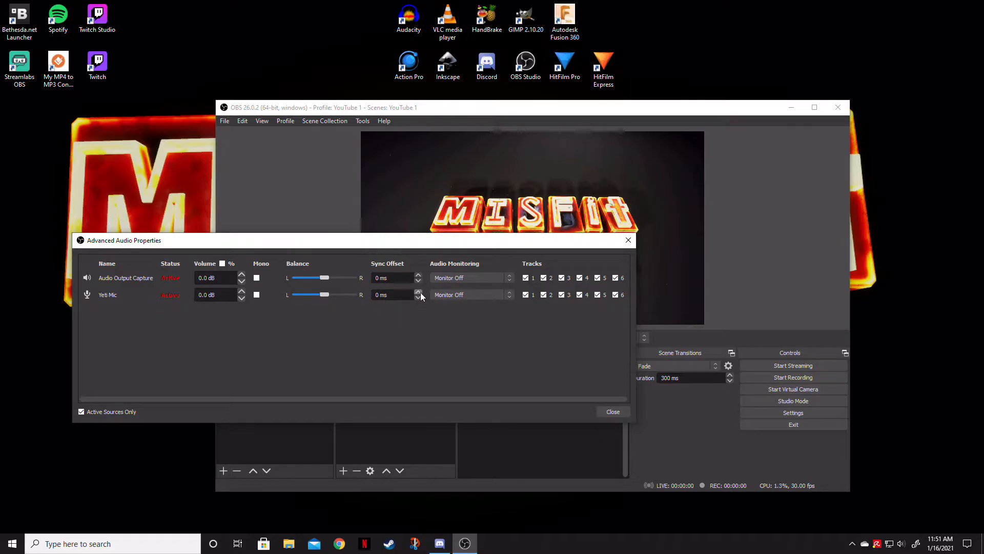
{"action": "left_click", "coordinate": [419, 293]}
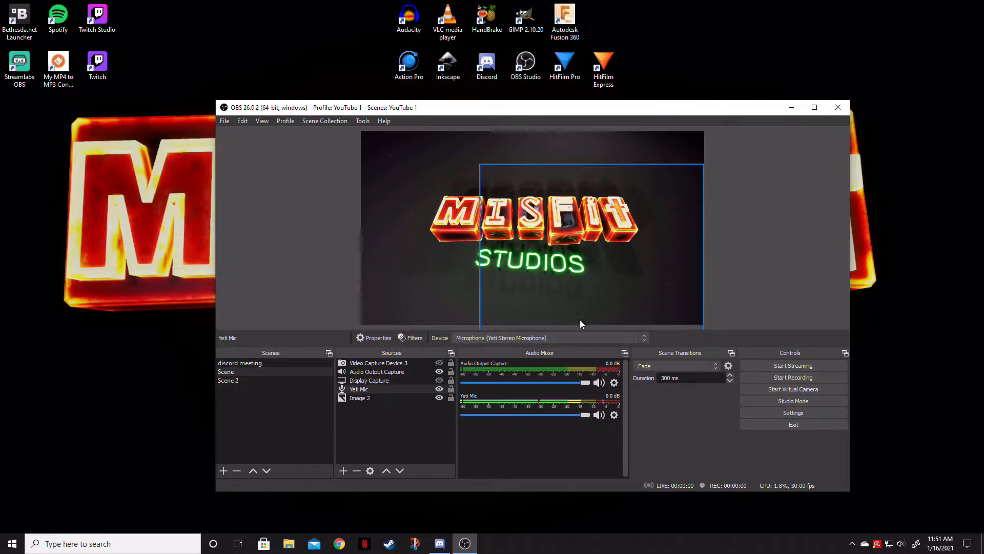
- Enable Video Capture Device 3 in Sources and record a short clap test clip
{"action": "left_click", "coordinate": [369, 379]}
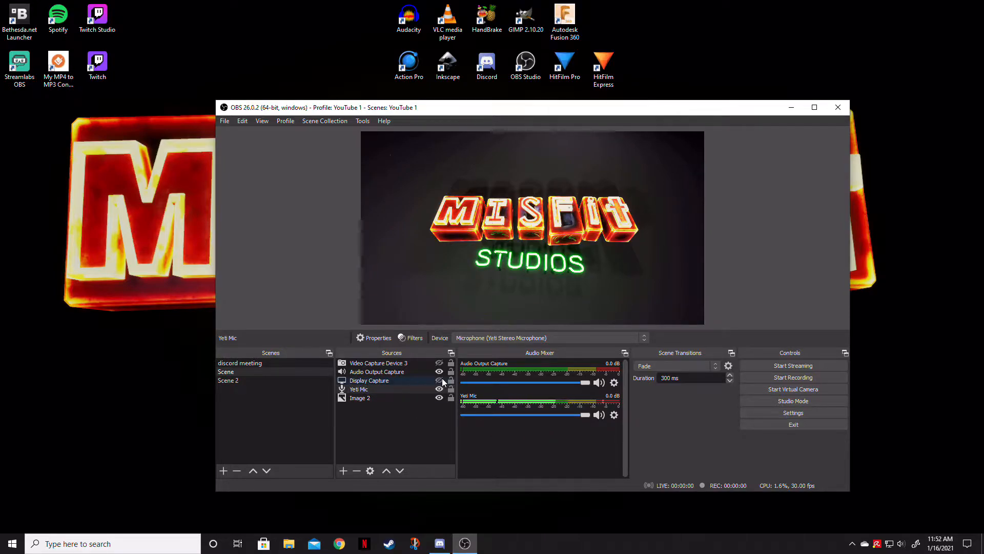
{"action": "left_click", "coordinate": [440, 363]}
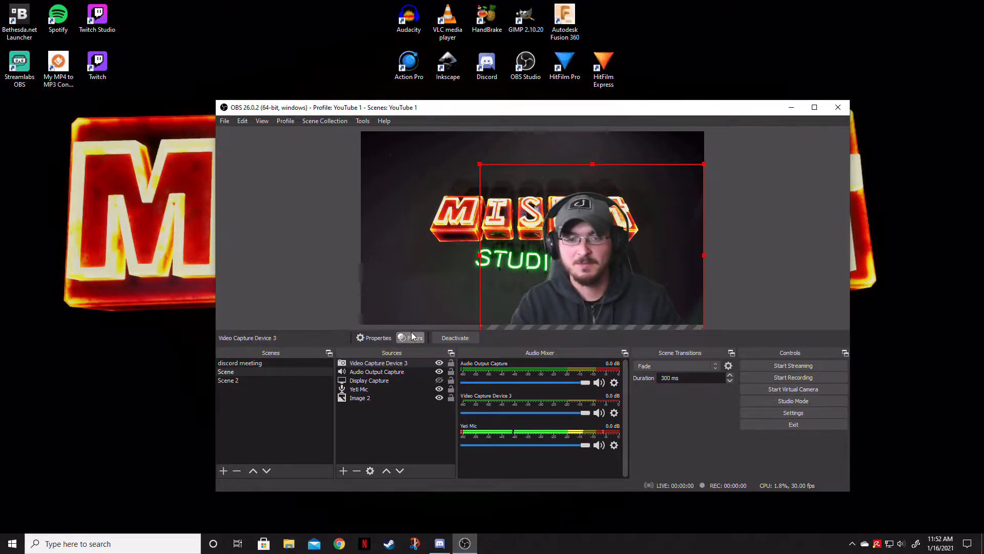
{"action": "left_click", "coordinate": [792, 378]}
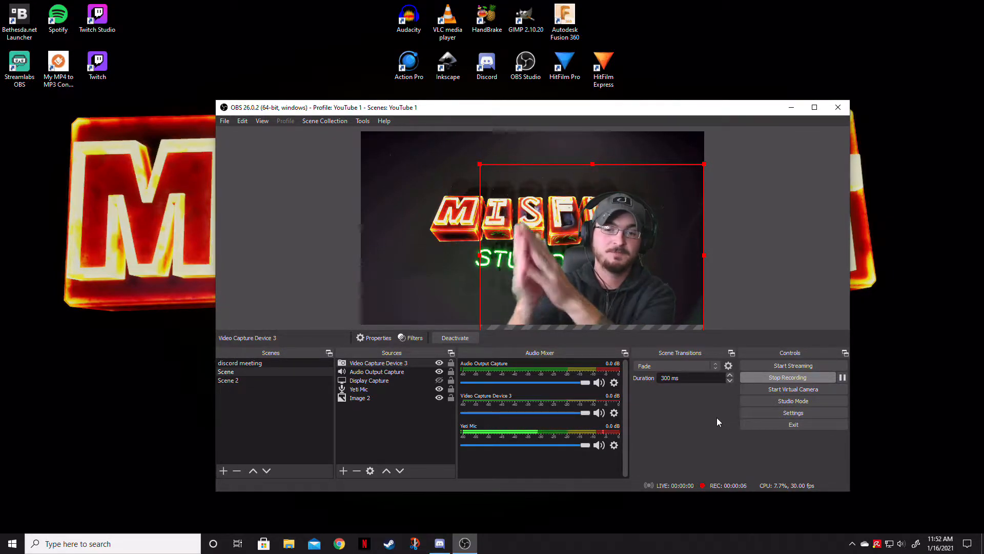
{"action": "left_click", "coordinate": [788, 377]}
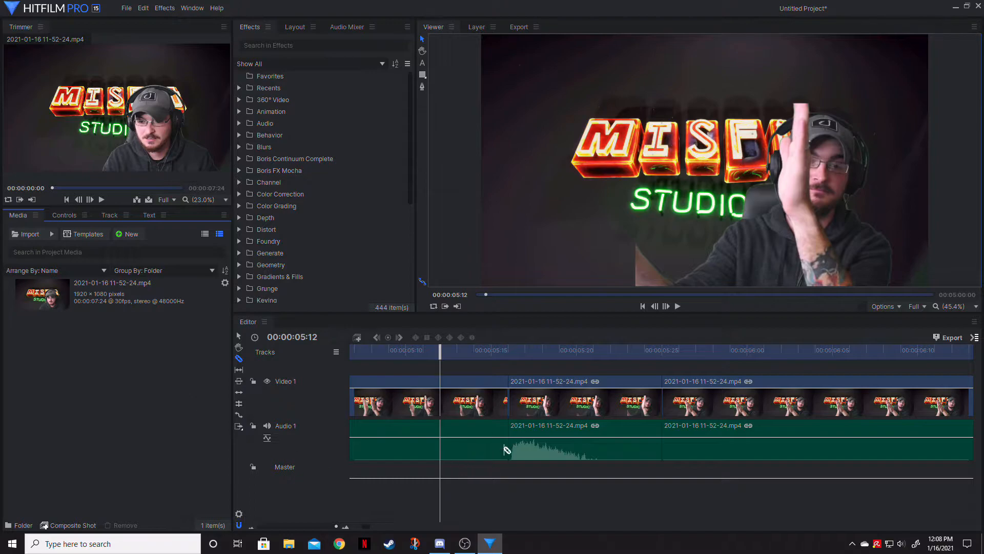
{"action": "mouse_move", "coordinate": [527, 455]}
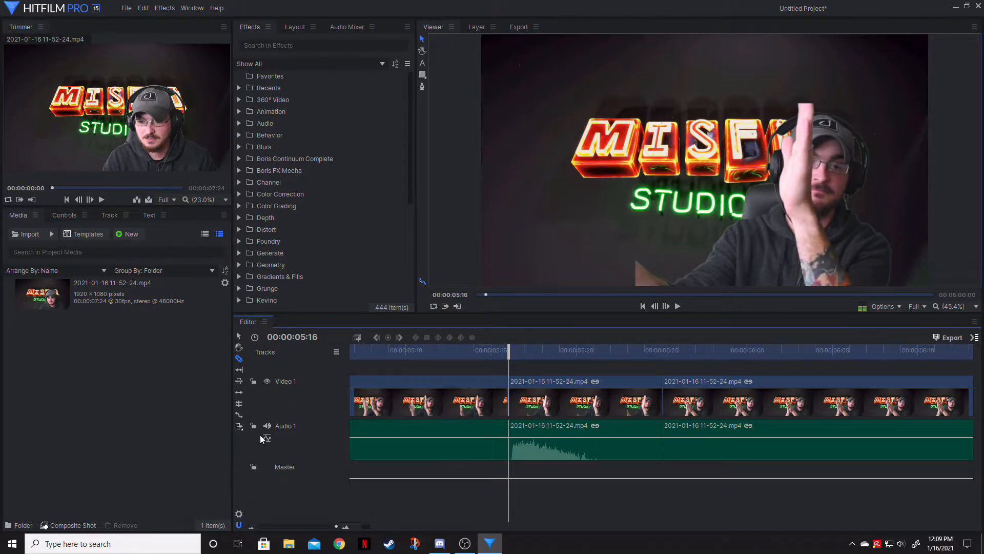
{"action": "left_click_drag", "start_coordinate": [508, 349], "coordinate": [559, 350]}
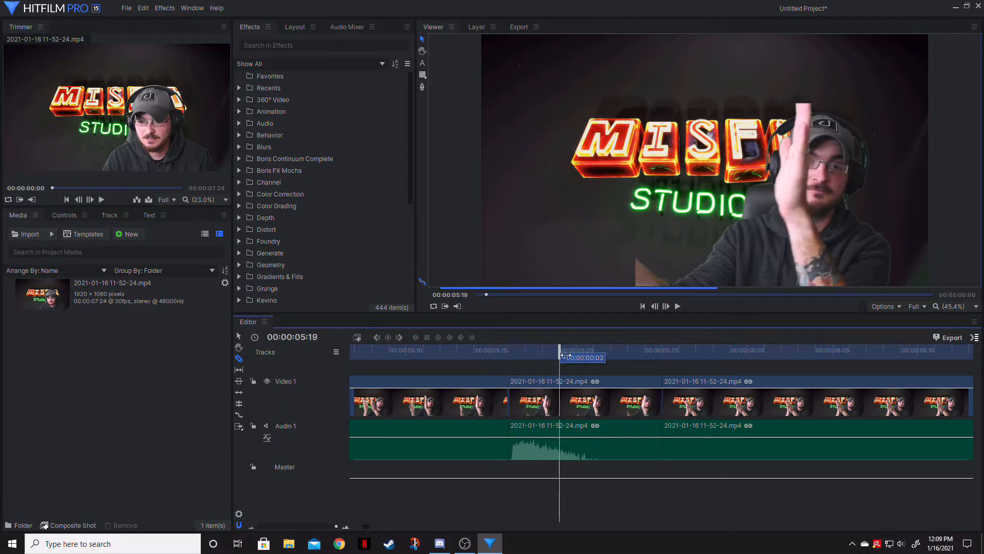
{"action": "left_click_drag", "start_coordinate": [560, 357], "coordinate": [509, 355]}
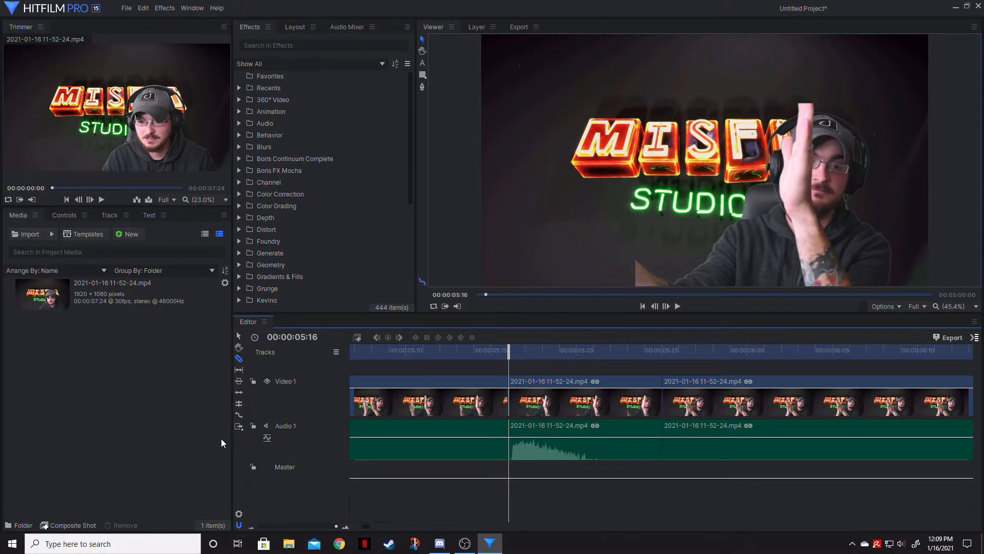
{"action": "left_click", "coordinate": [677, 306]}
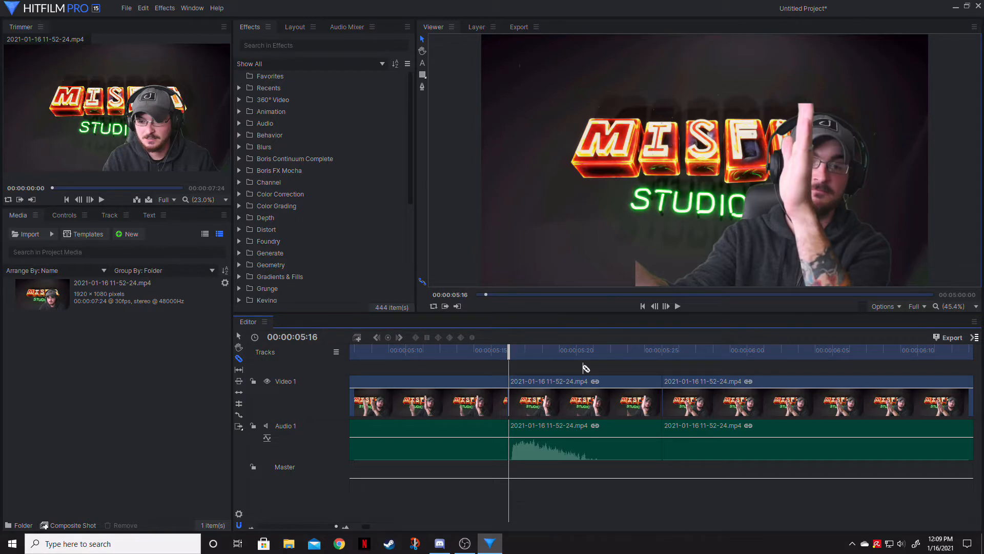
- Return to OBS and reach Advanced Audio Properties via the Yeti Mic gear menu
{"action": "left_click", "coordinate": [463, 544]}
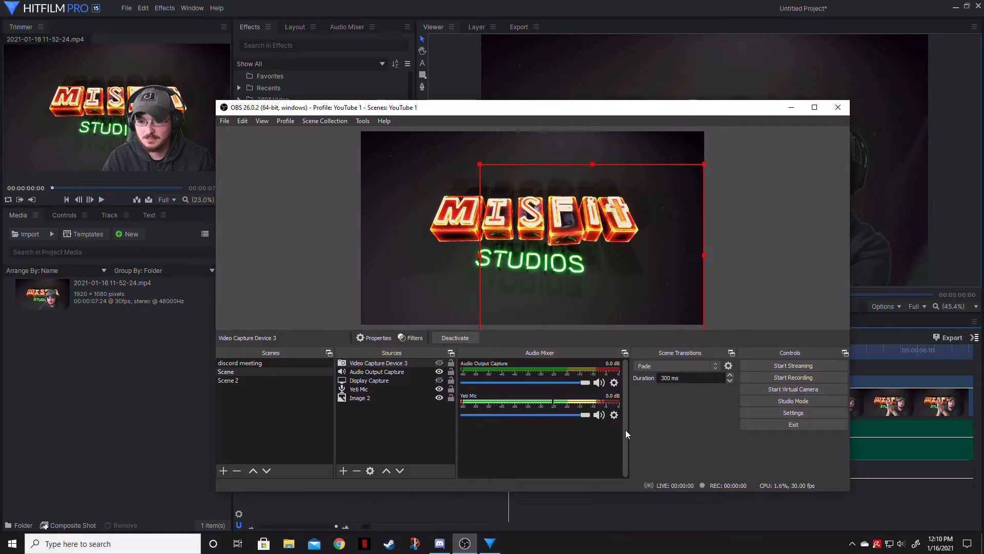
{"action": "left_click", "coordinate": [615, 415]}
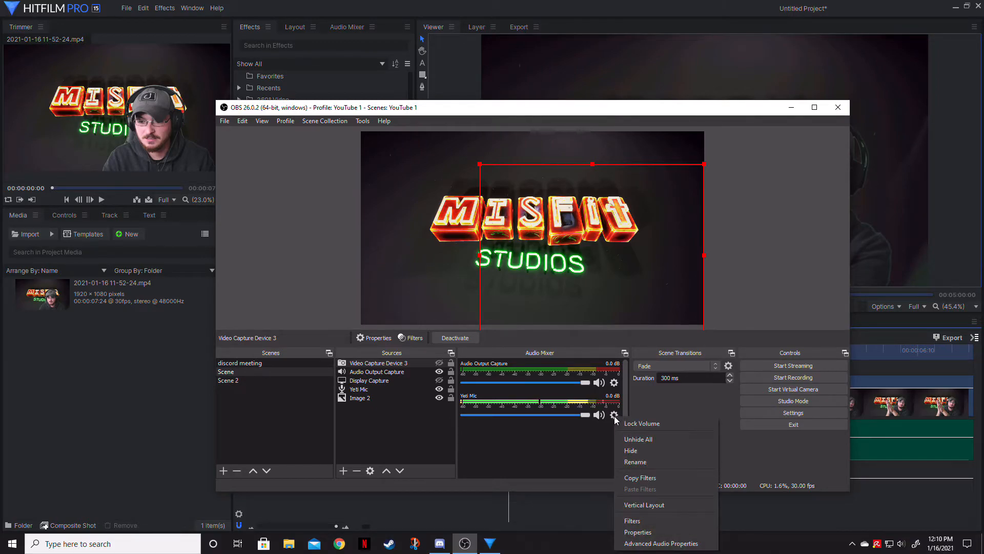
{"action": "left_click", "coordinate": [659, 543]}
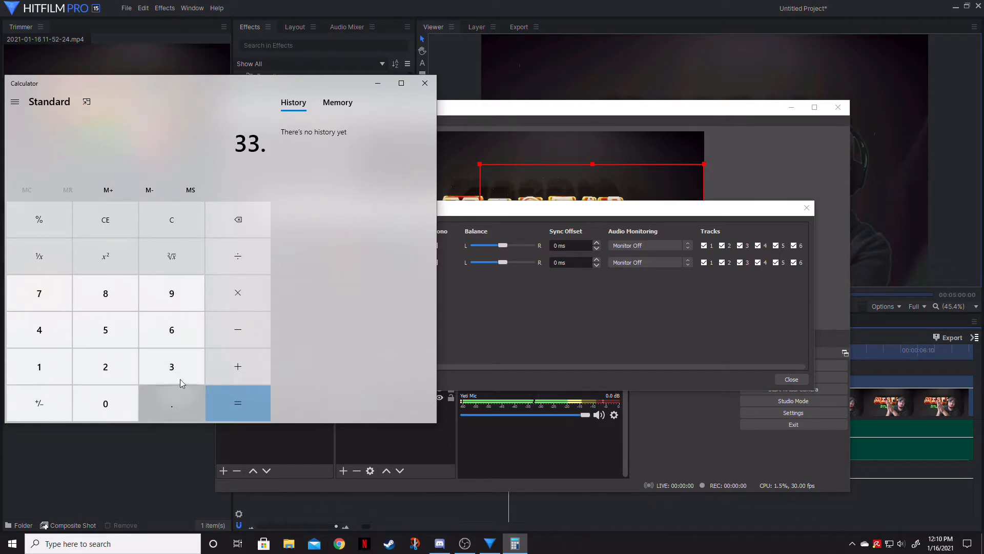
- Enter the frame-gap digits in Calculator to convert the delay to milliseconds
{"action": "left_click", "coordinate": [237, 403]}
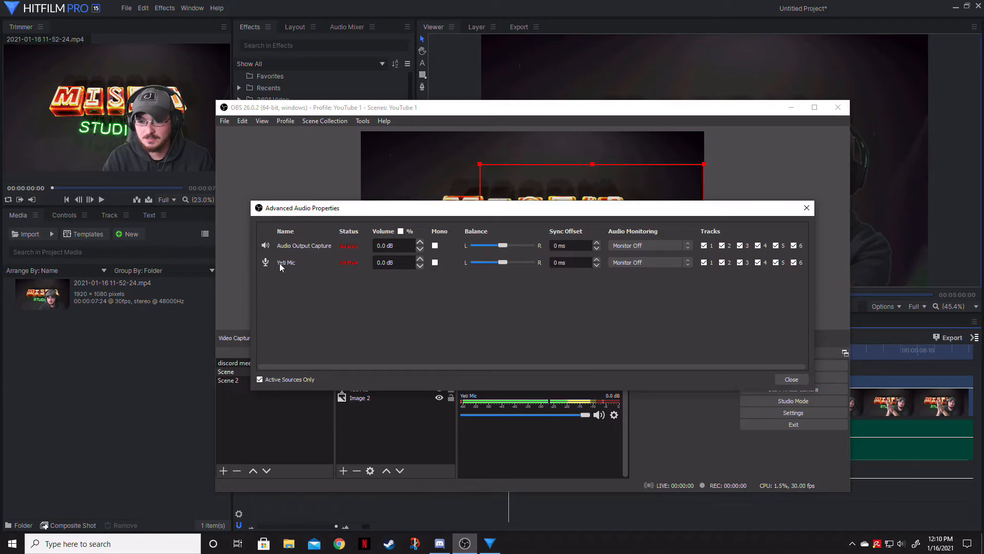
- Set the Yeti Mic Sync Offset to 300 ms and close Advanced Audio Properties
{"action": "left_click", "coordinate": [567, 262]}
{"action": "type", "text": "300"}
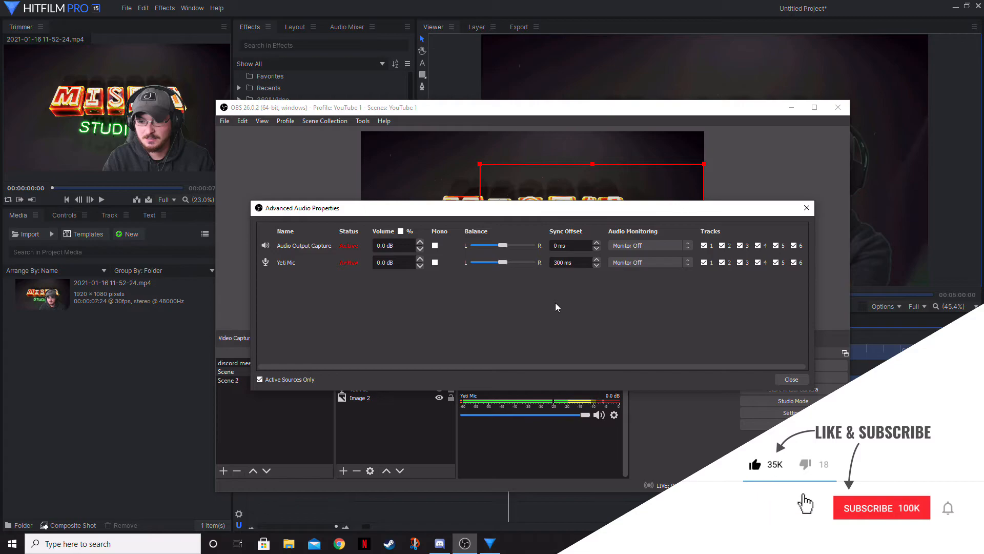
{"action": "left_click", "coordinate": [881, 508]}
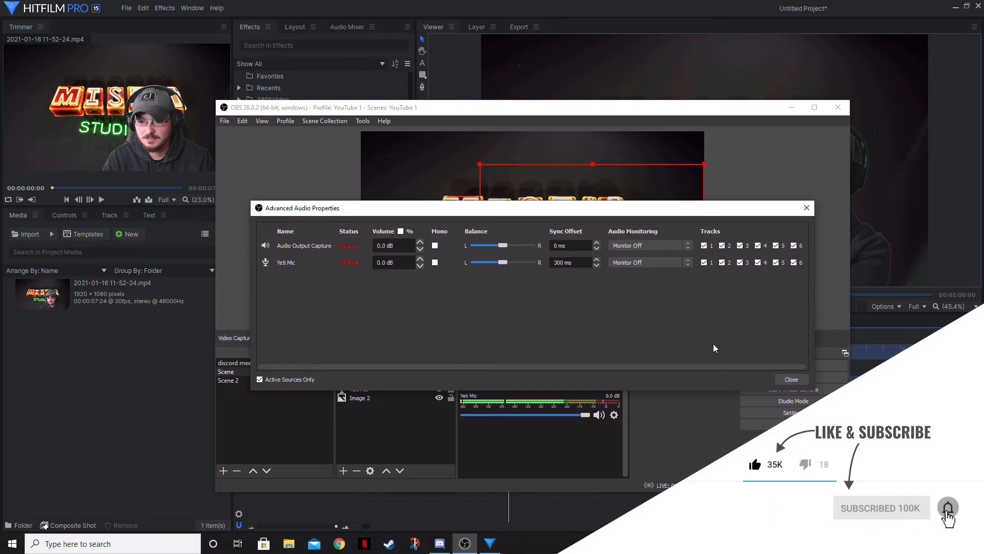
{"action": "left_click", "coordinate": [791, 379]}
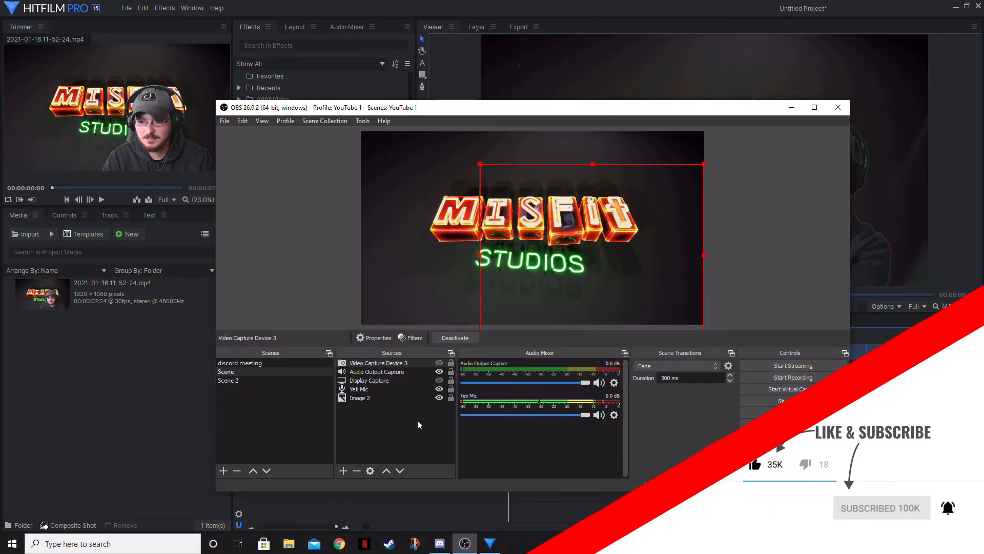